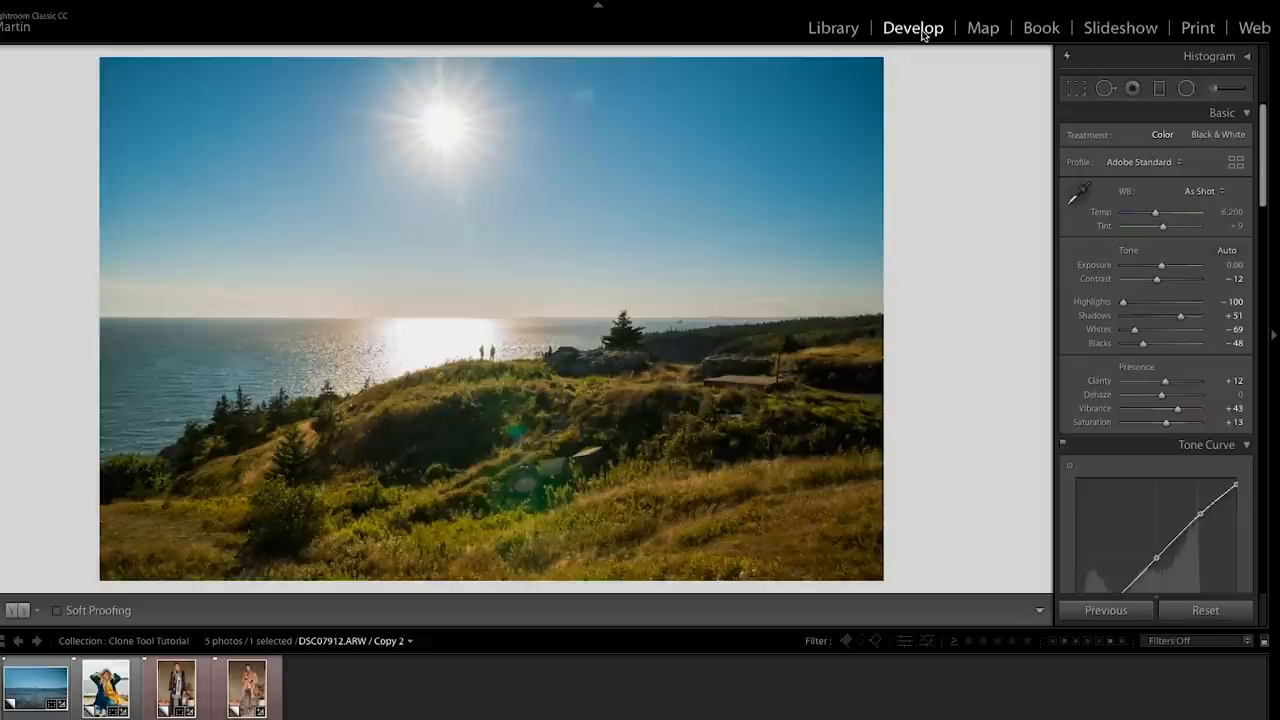
{"action": "mouse_move", "coordinate": [1222, 84]}
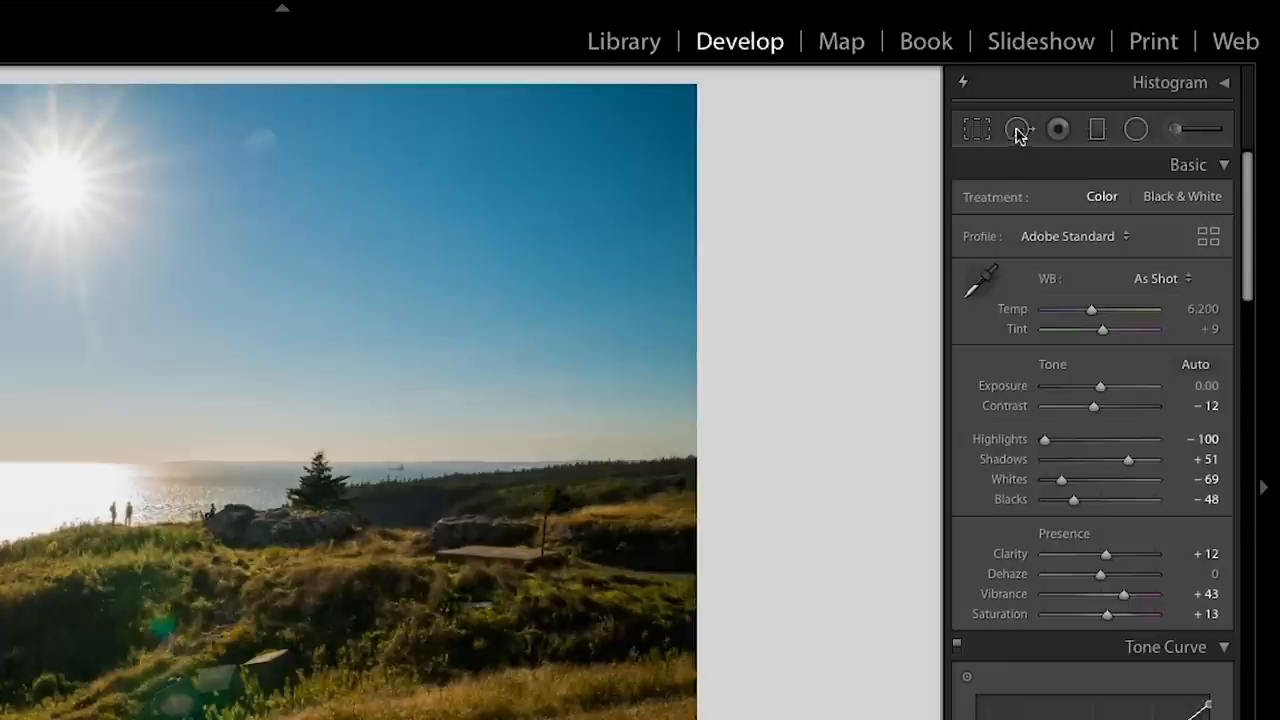
{"action": "mouse_move", "coordinate": [1025, 140]}
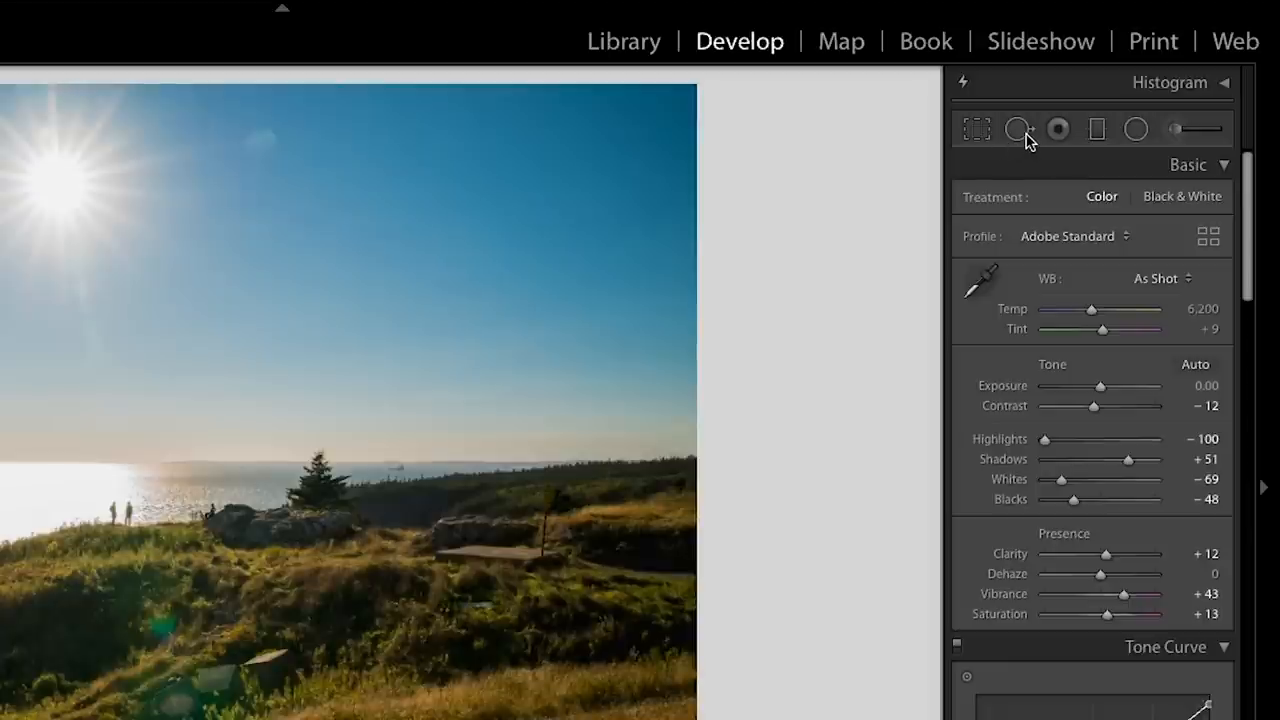
- Show the Spot Removal clone/heal brush options for the sunny cliff photo
{"action": "left_click", "coordinate": [1017, 128]}
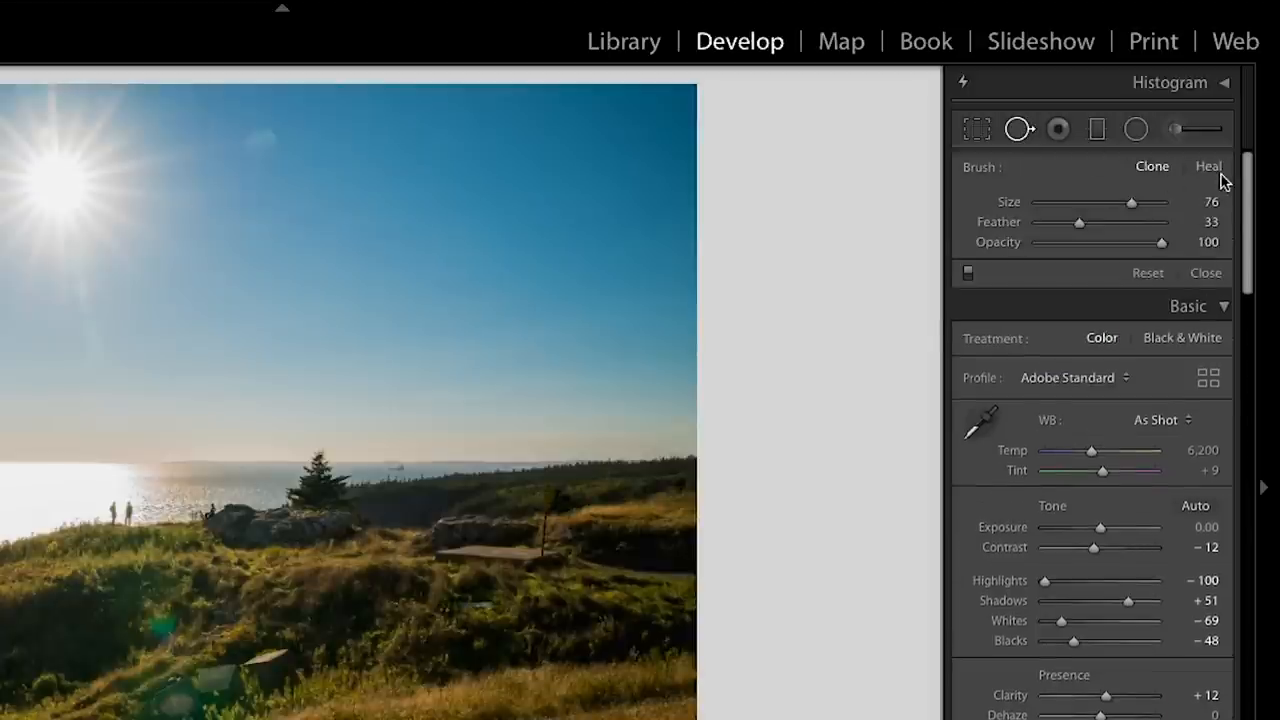
{"action": "mouse_move", "coordinate": [1180, 178]}
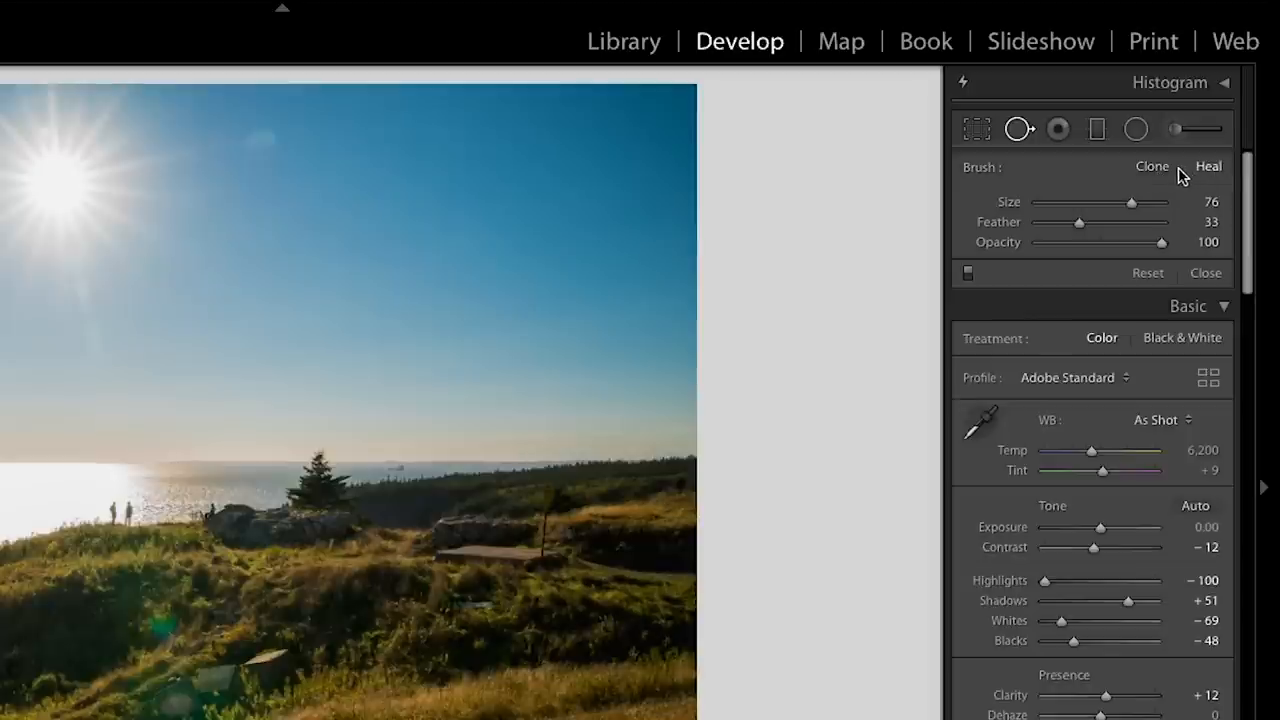
{"action": "mouse_move", "coordinate": [1152, 166]}
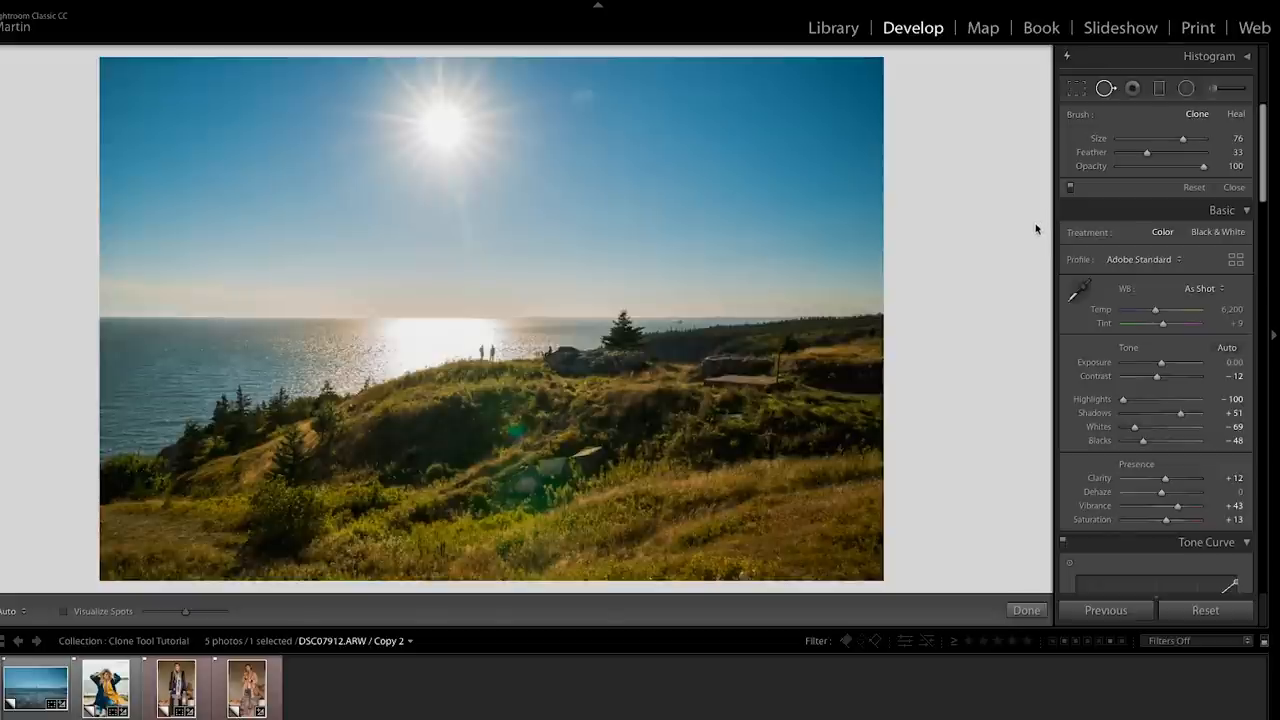
{"action": "mouse_move", "coordinate": [1041, 242]}
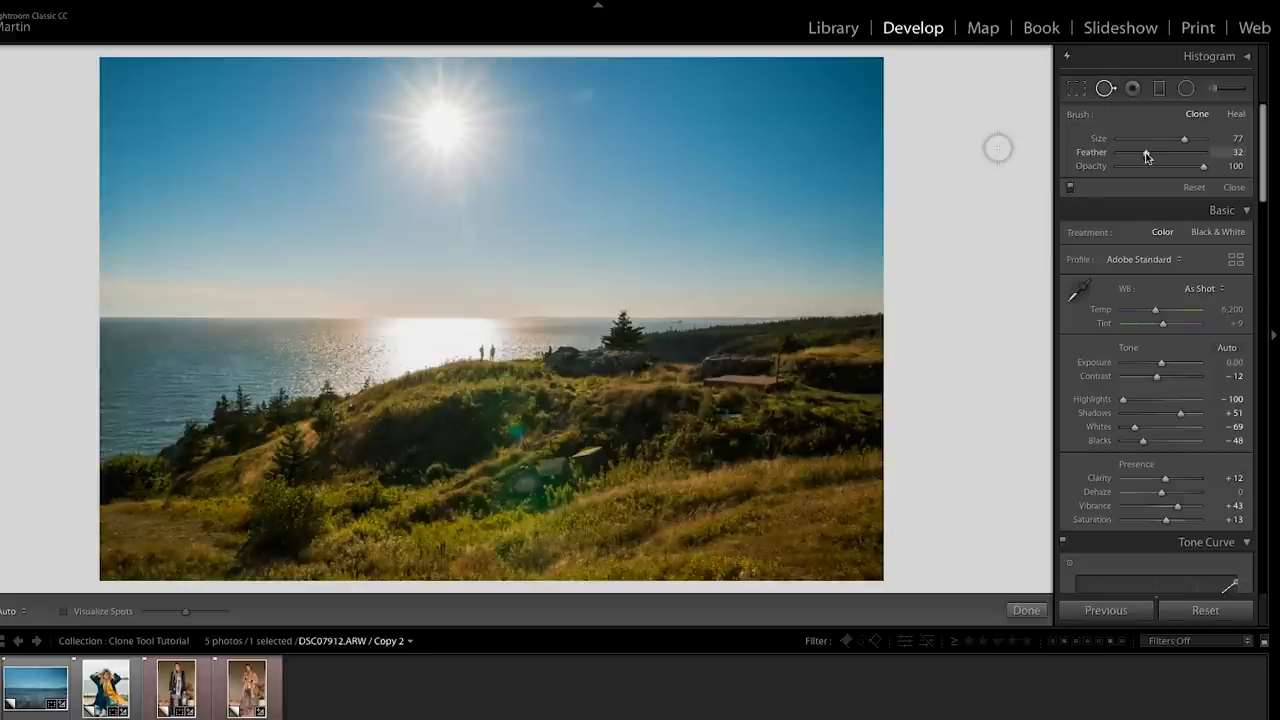
- Lower the spot brush feather from 33 to 28
{"action": "left_click_drag", "start_coordinate": [1147, 157], "coordinate": [1142, 157]}
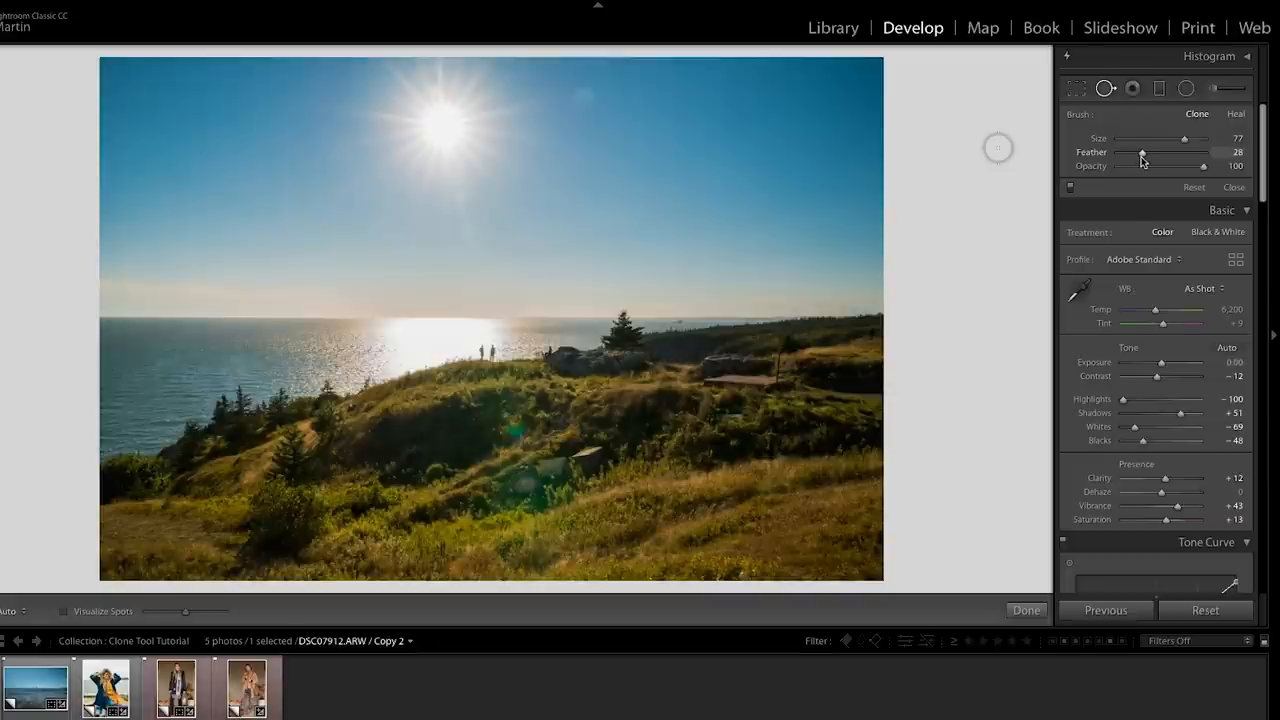
{"action": "left_click_drag", "start_coordinate": [1145, 152], "coordinate": [1142, 152]}
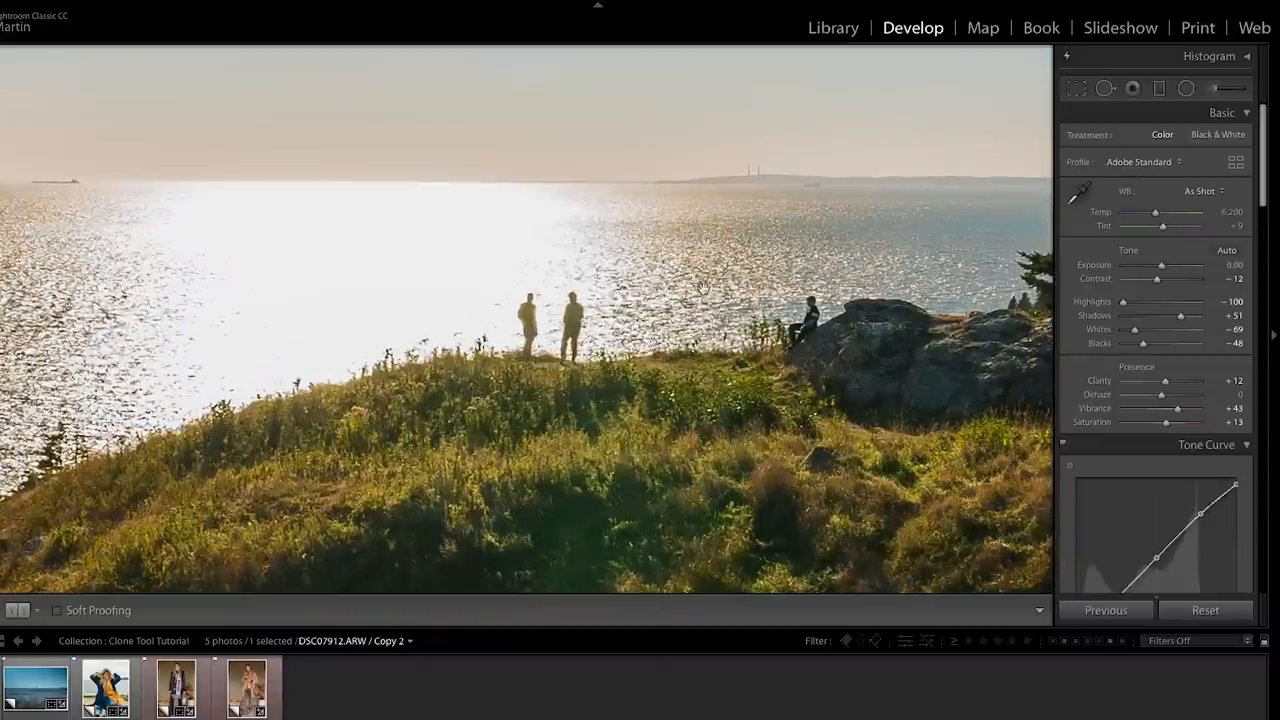
- Clone the rightmost cliff figure into the space left of the pair and finish the edit
{"action": "left_click", "coordinate": [1132, 88]}
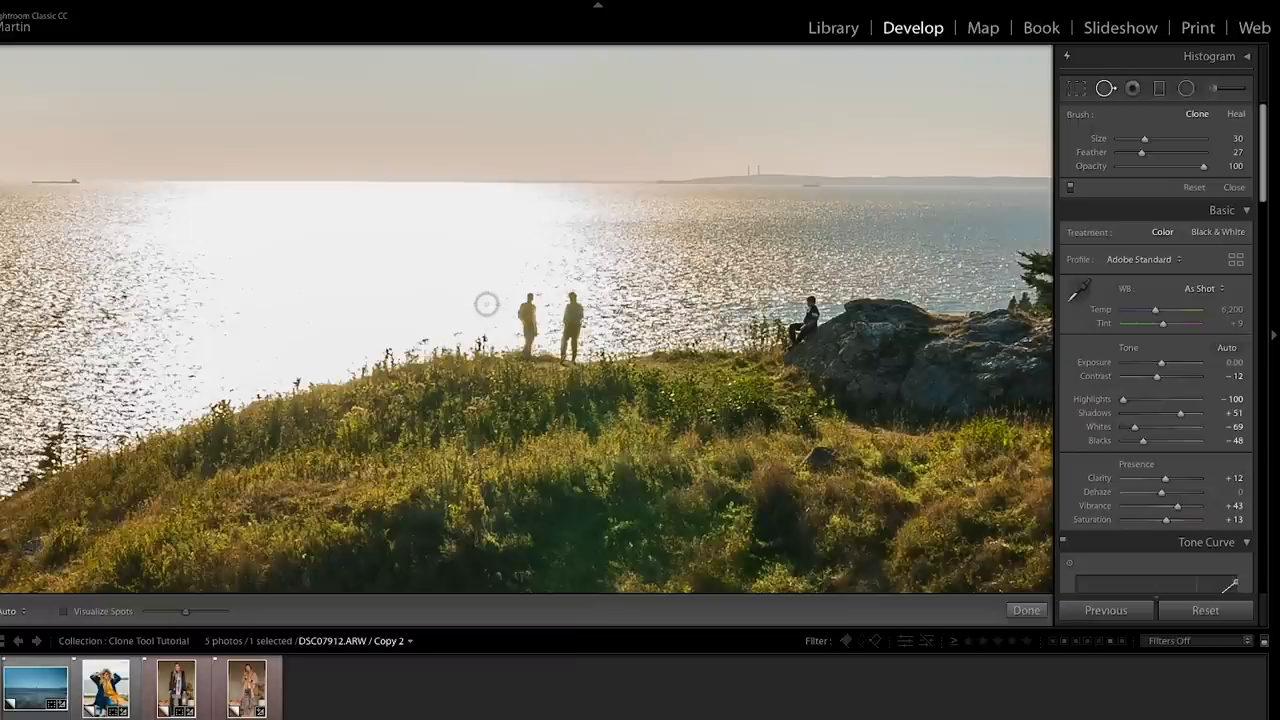
{"action": "left_click", "coordinate": [485, 320]}
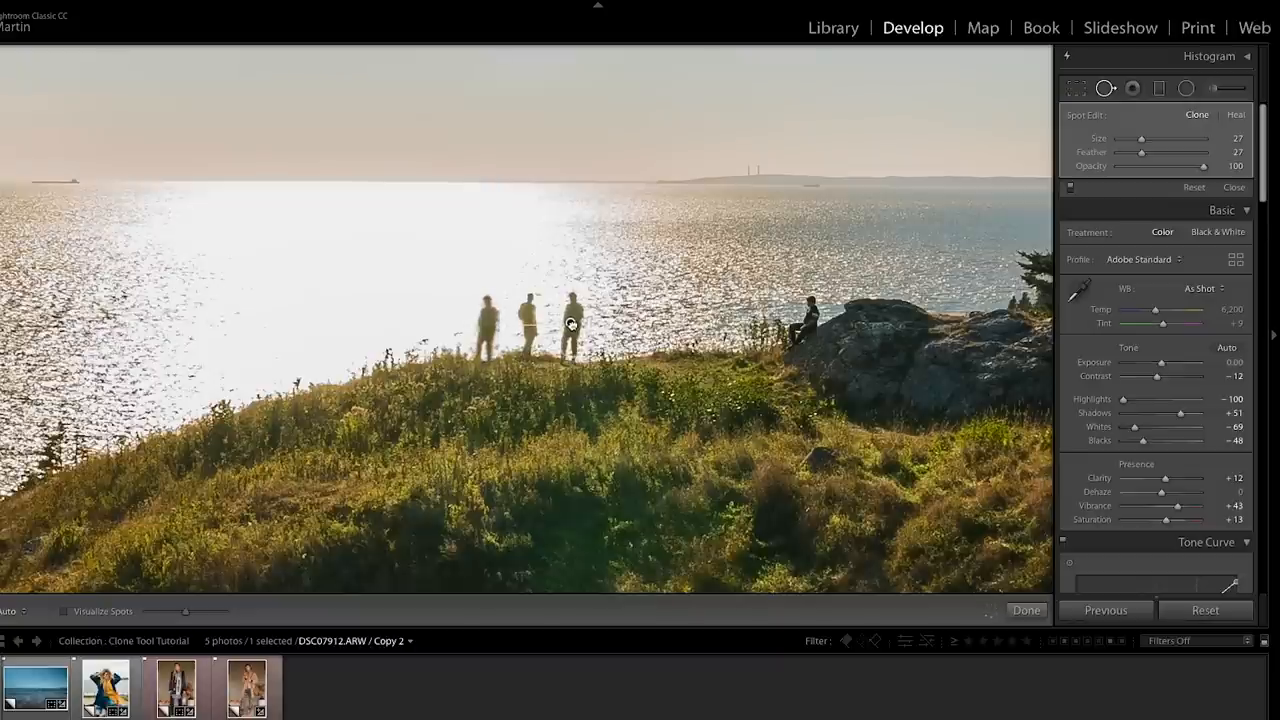
{"action": "left_click", "coordinate": [570, 324]}
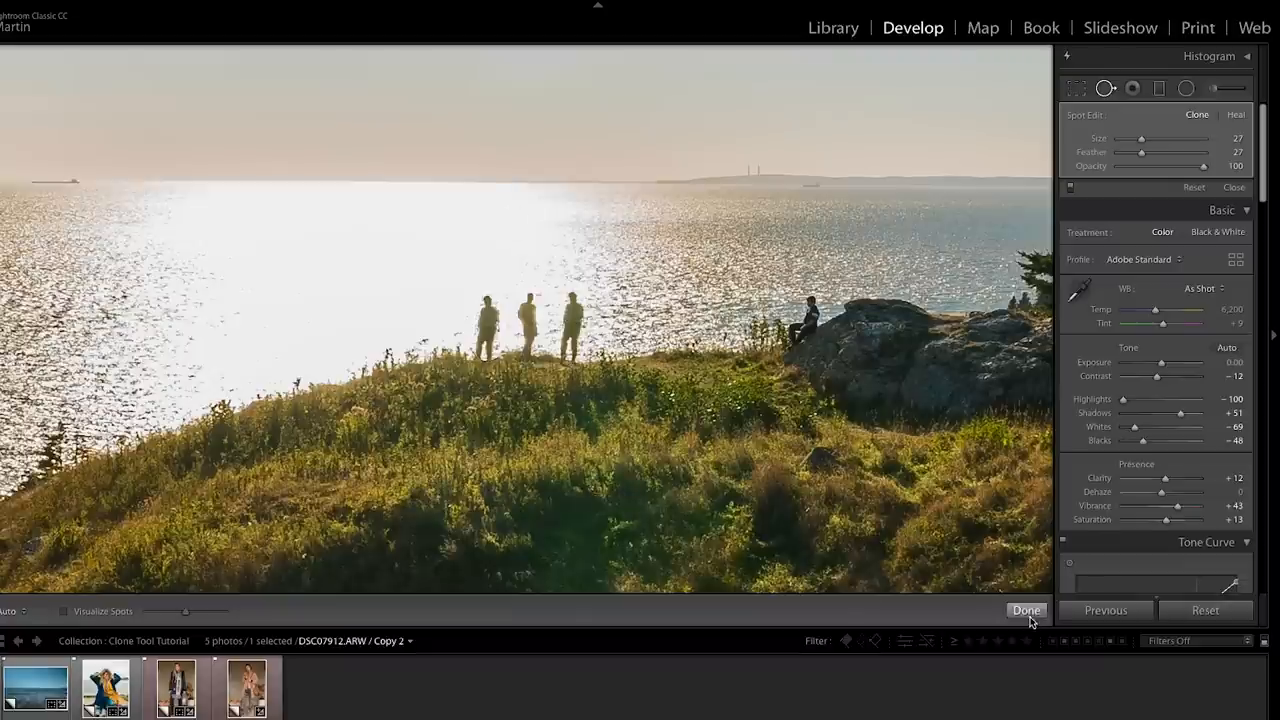
{"action": "left_click", "coordinate": [1026, 610]}
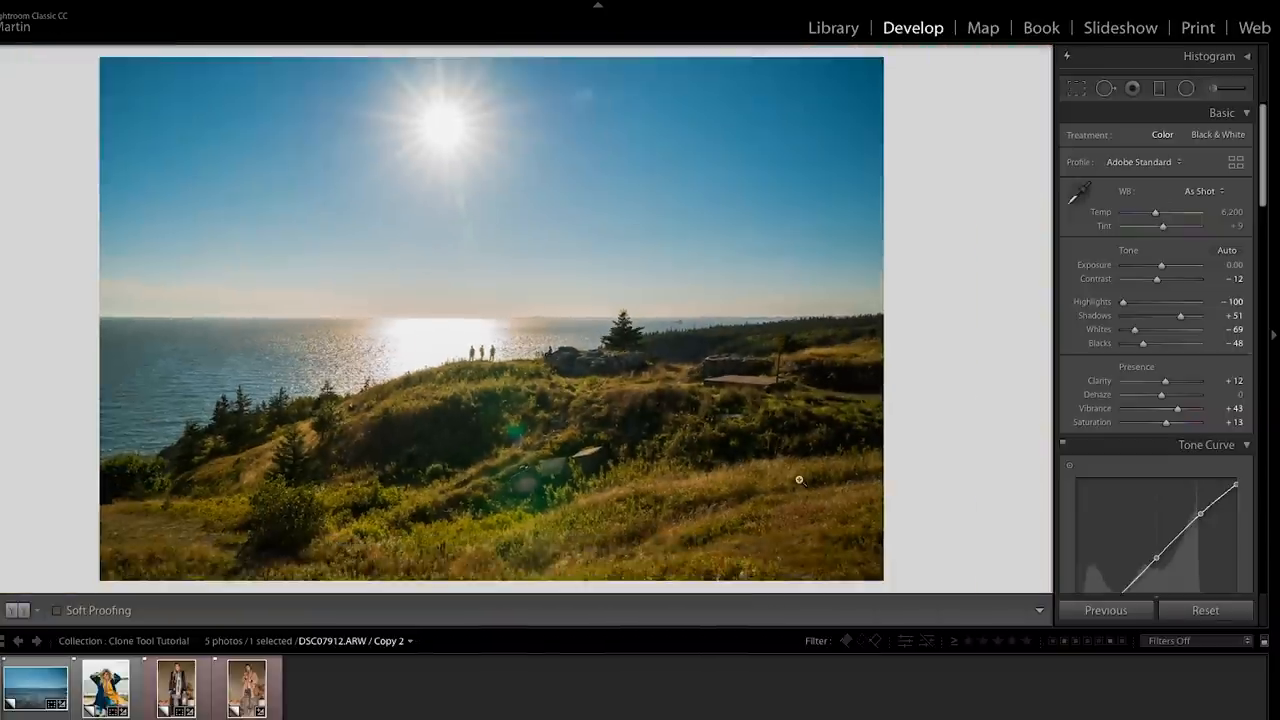
{"action": "mouse_move", "coordinate": [643, 429]}
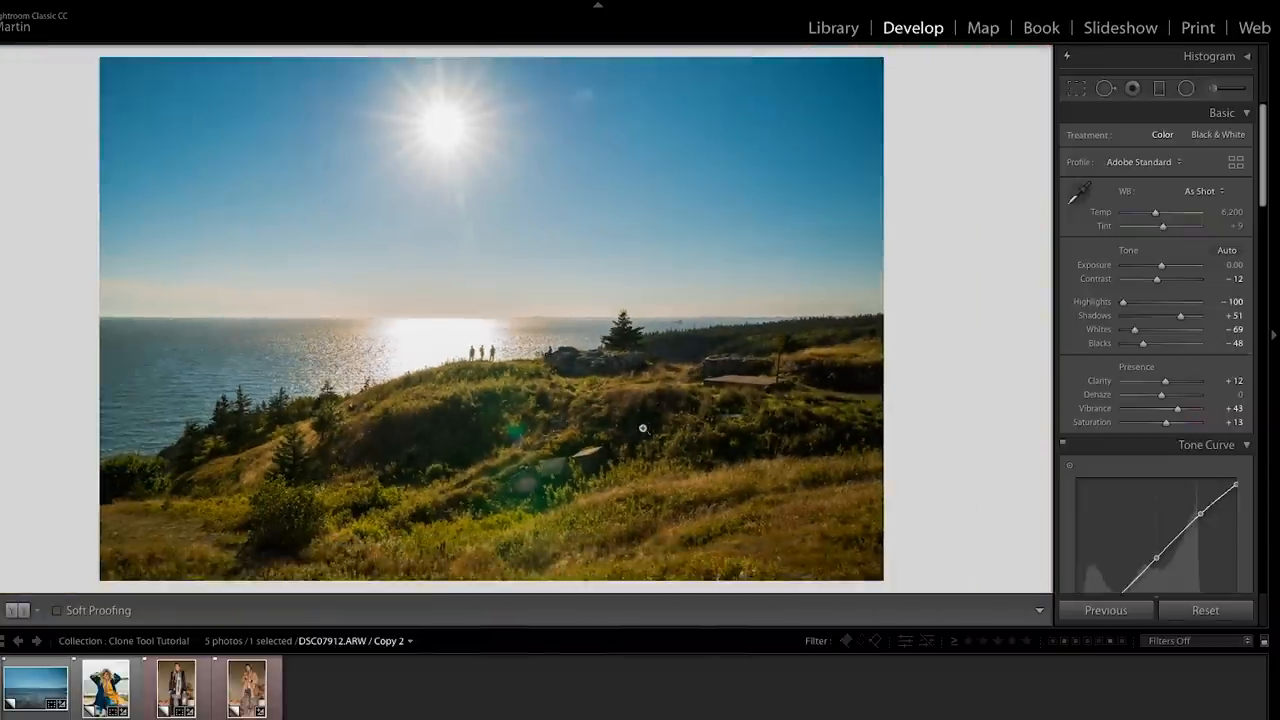
{"action": "mouse_move", "coordinate": [530, 405]}
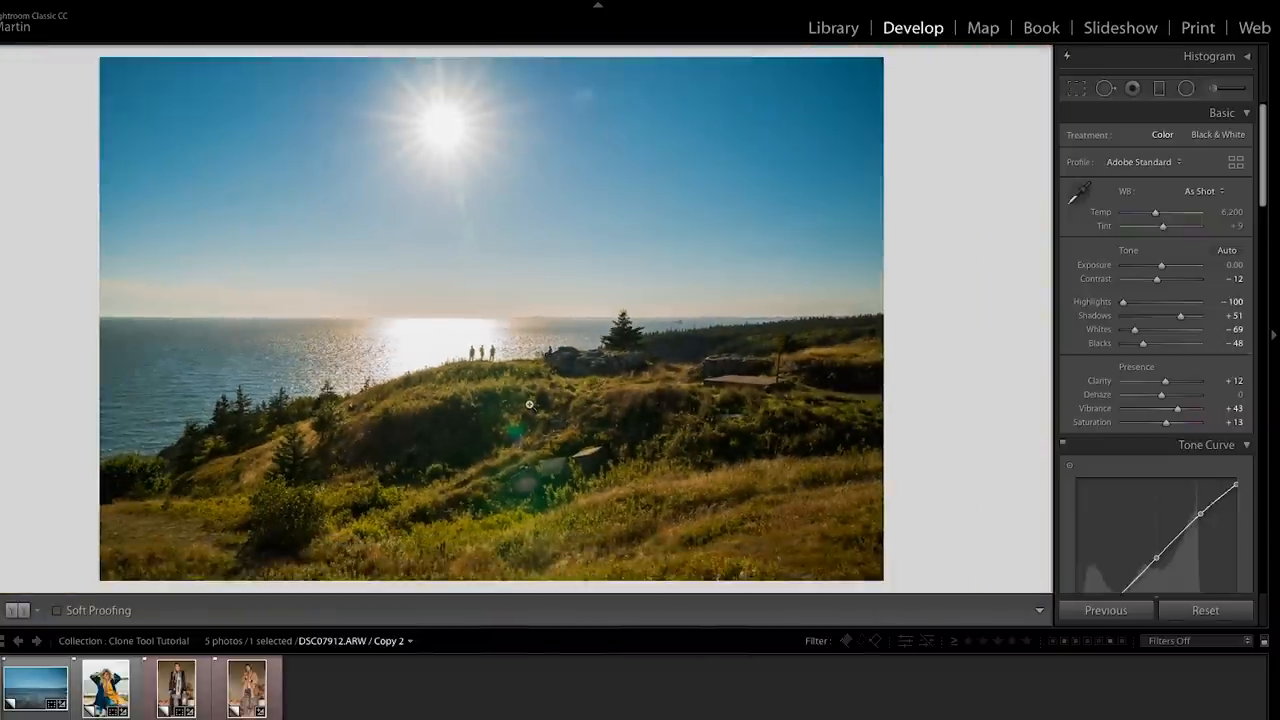
- Open the swimmer photo with the Spot Removal clone brush
{"action": "left_click", "coordinate": [37, 685]}
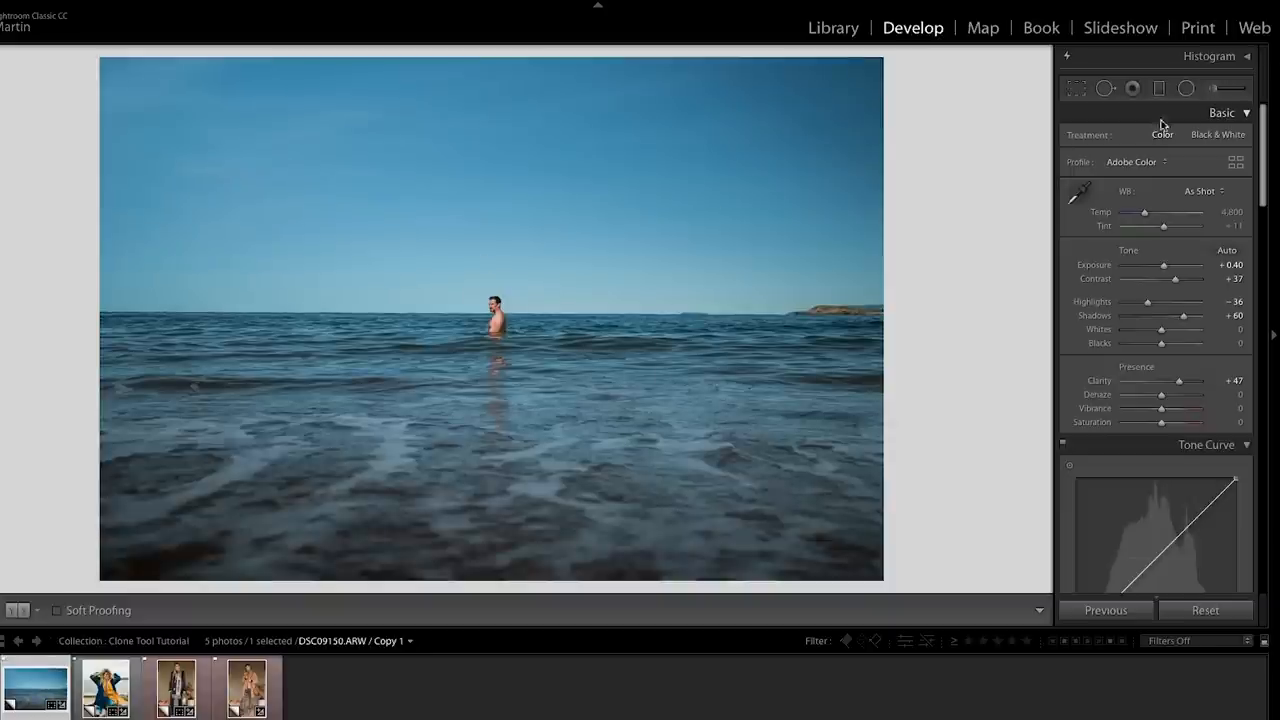
{"action": "left_click", "coordinate": [1105, 88]}
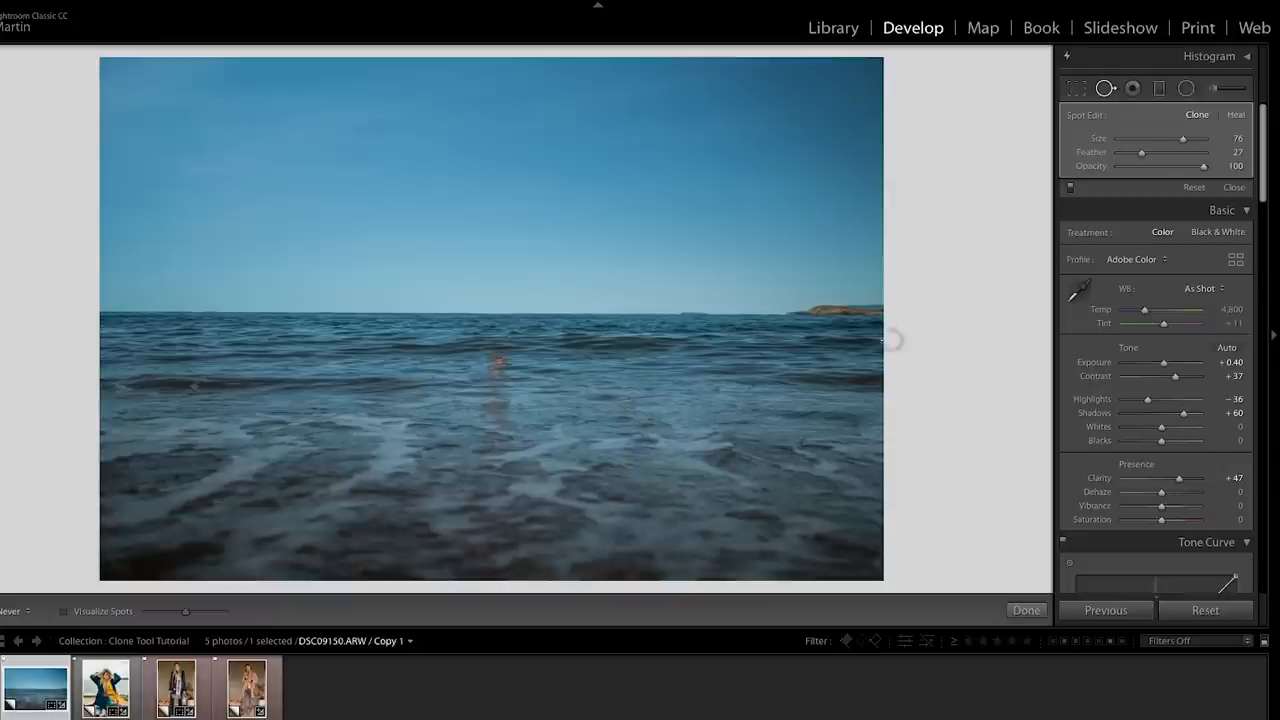
- Clone out the swimmer, finish the edit, and reopen Spot Removal for the reflection
{"action": "left_click", "coordinate": [493, 318]}
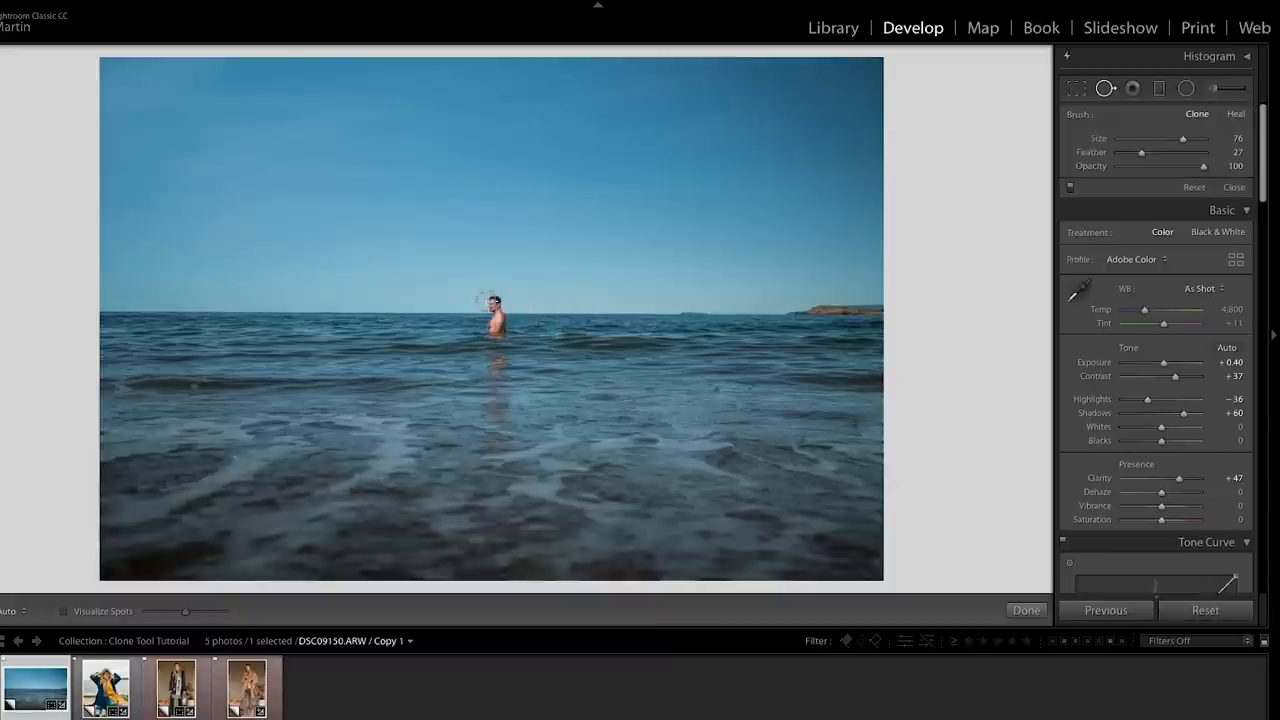
{"action": "left_click", "coordinate": [495, 310]}
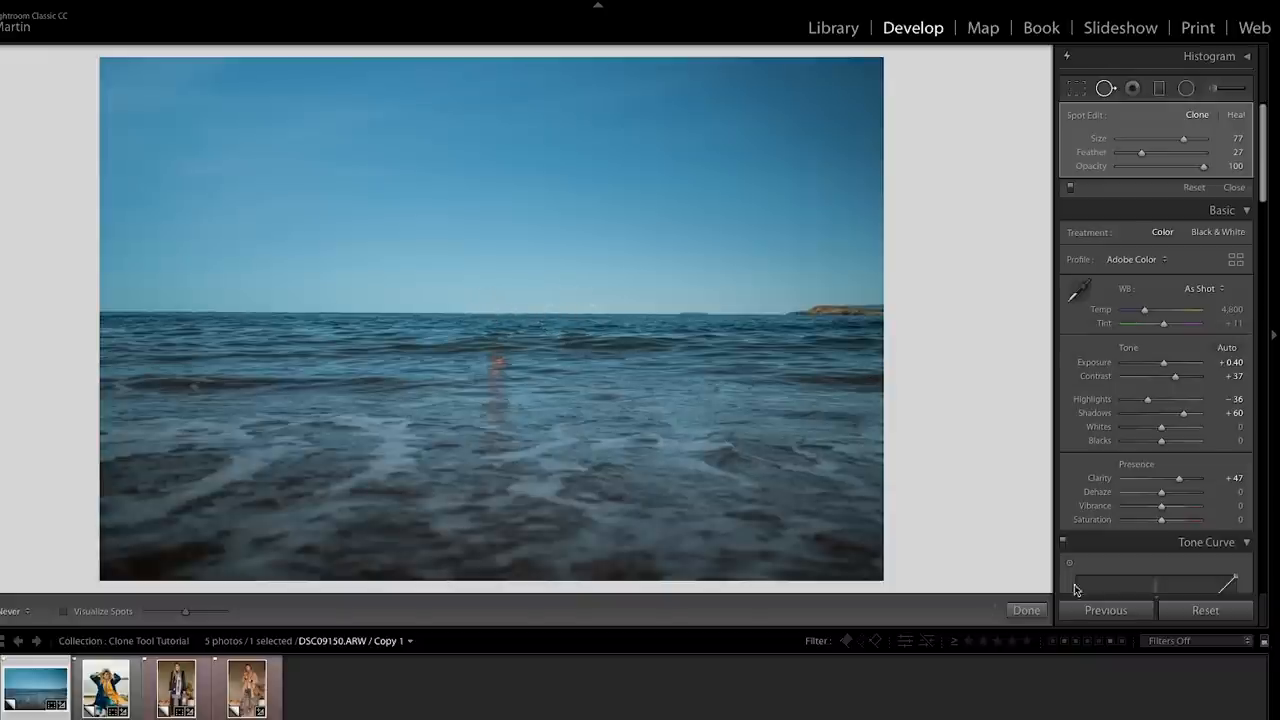
{"action": "left_click", "coordinate": [1025, 610]}
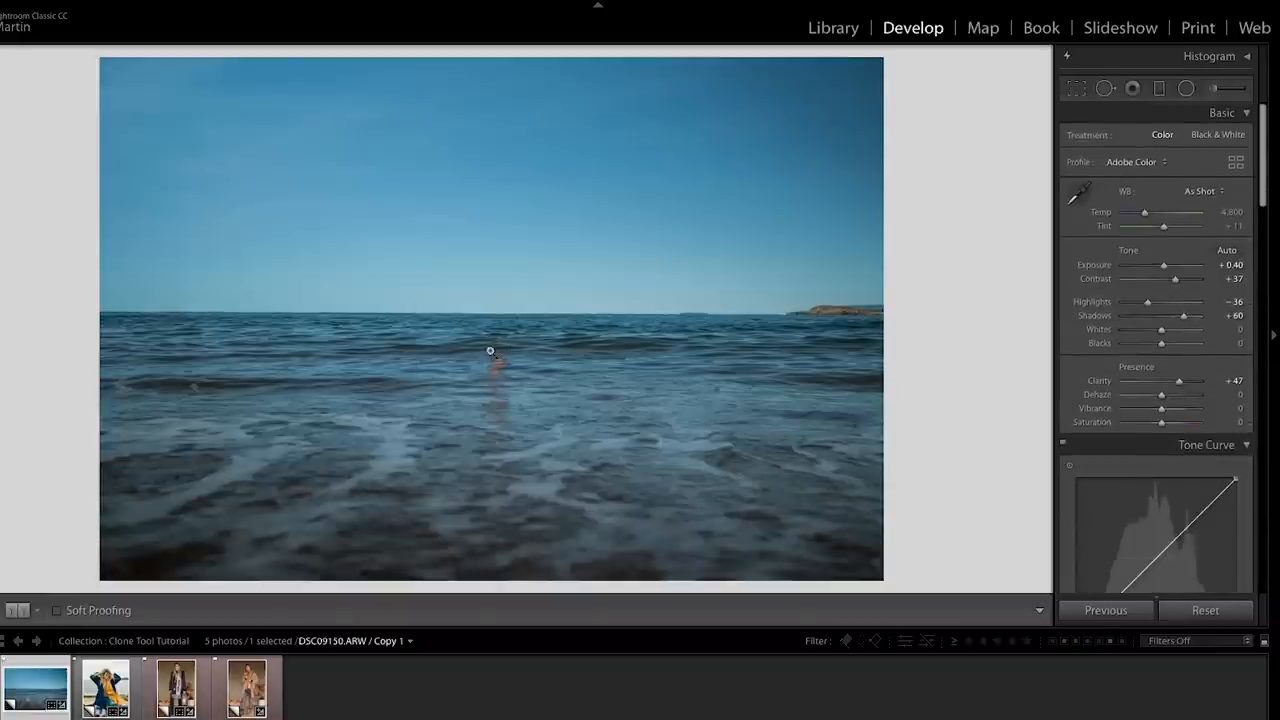
{"action": "mouse_move", "coordinate": [505, 353]}
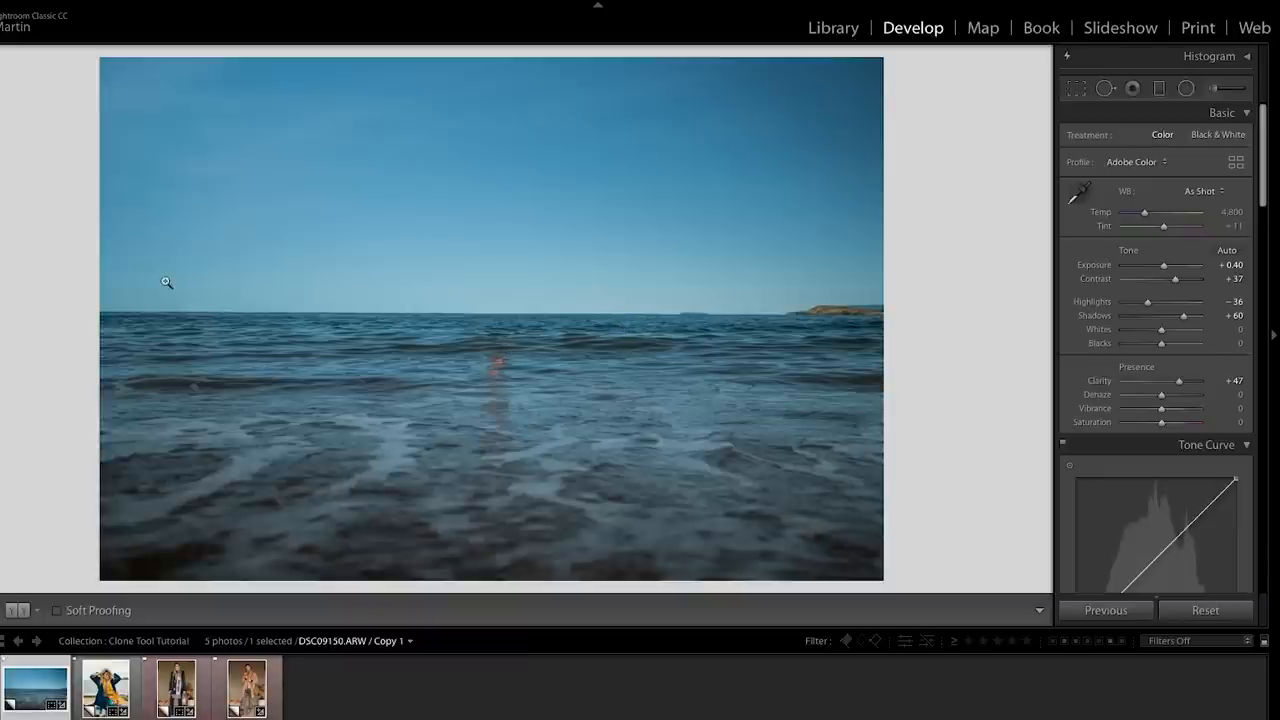
{"action": "mouse_move", "coordinate": [774, 243]}
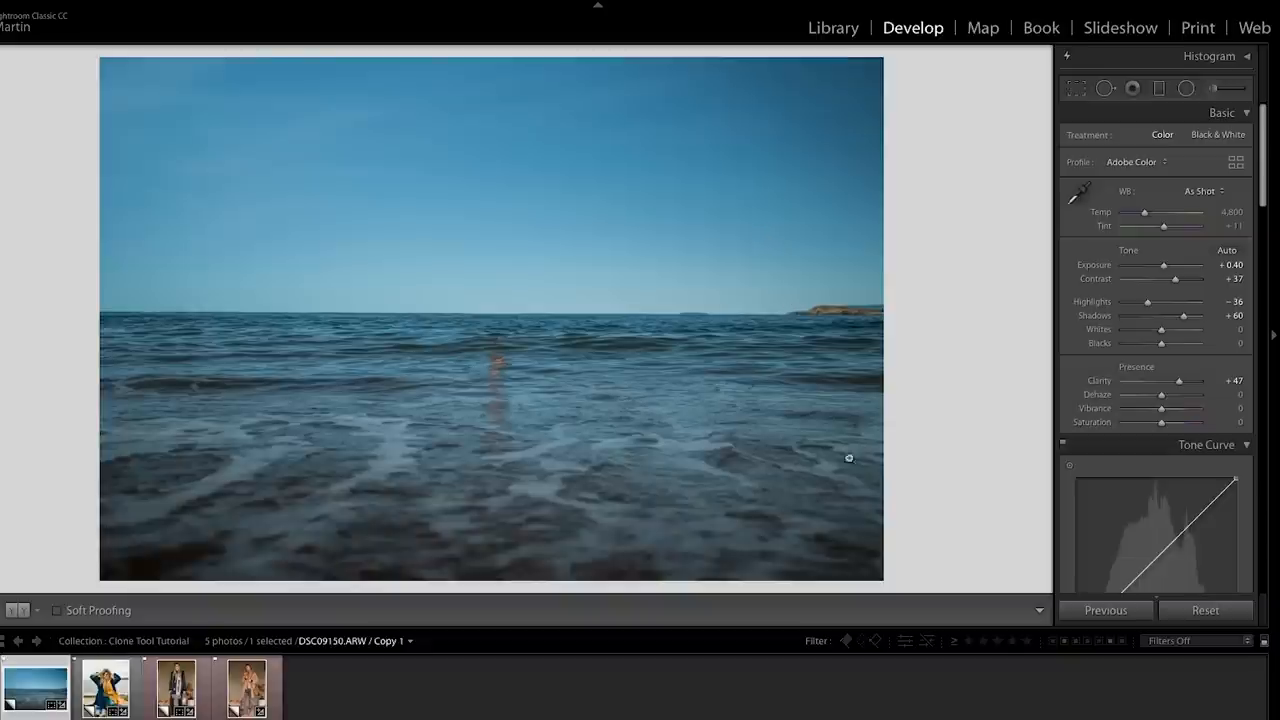
{"action": "mouse_move", "coordinate": [469, 352]}
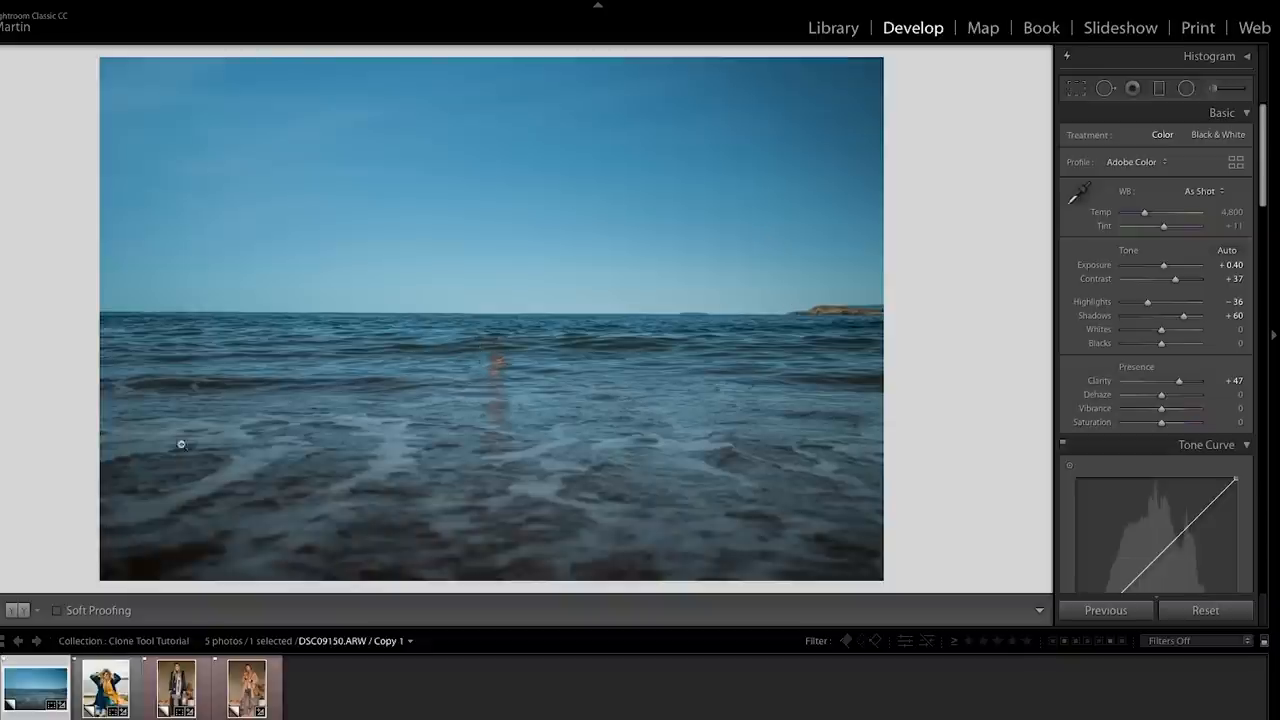
{"action": "left_click", "coordinate": [1132, 88]}
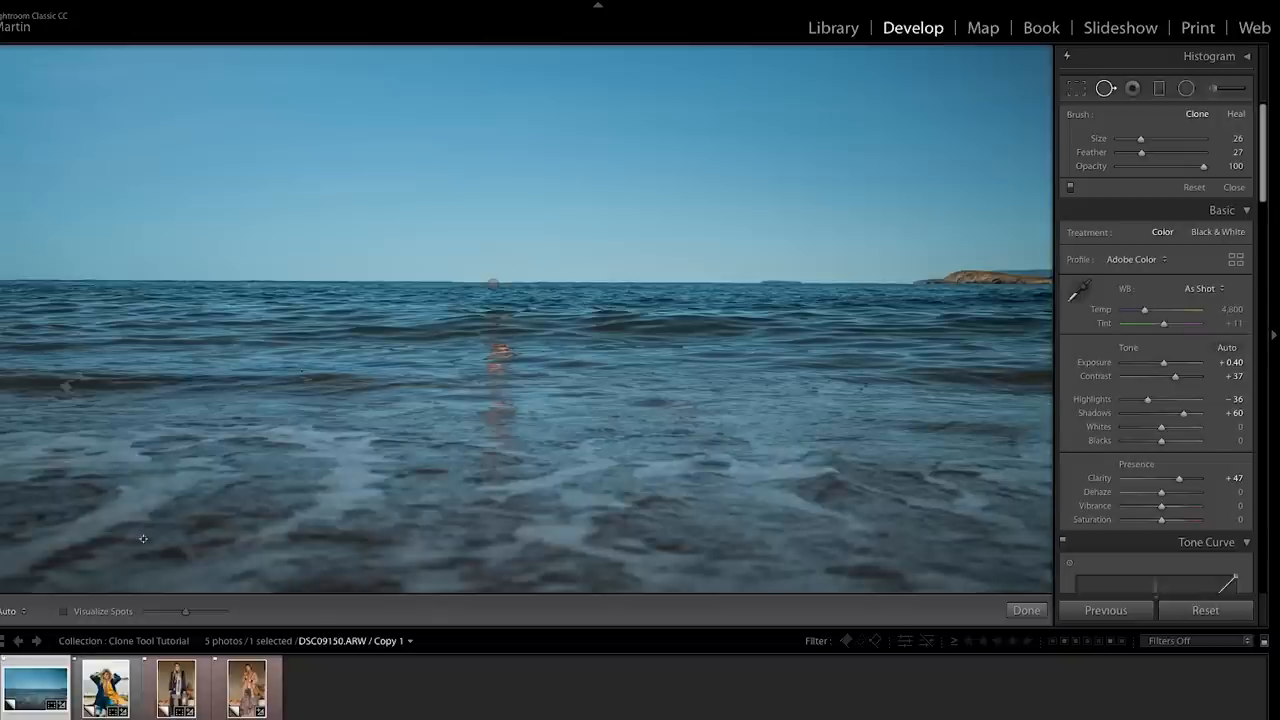
- Open the windblown-hair portrait with the yellow scarf from the Filmstrip
{"action": "left_click", "coordinate": [105, 688]}
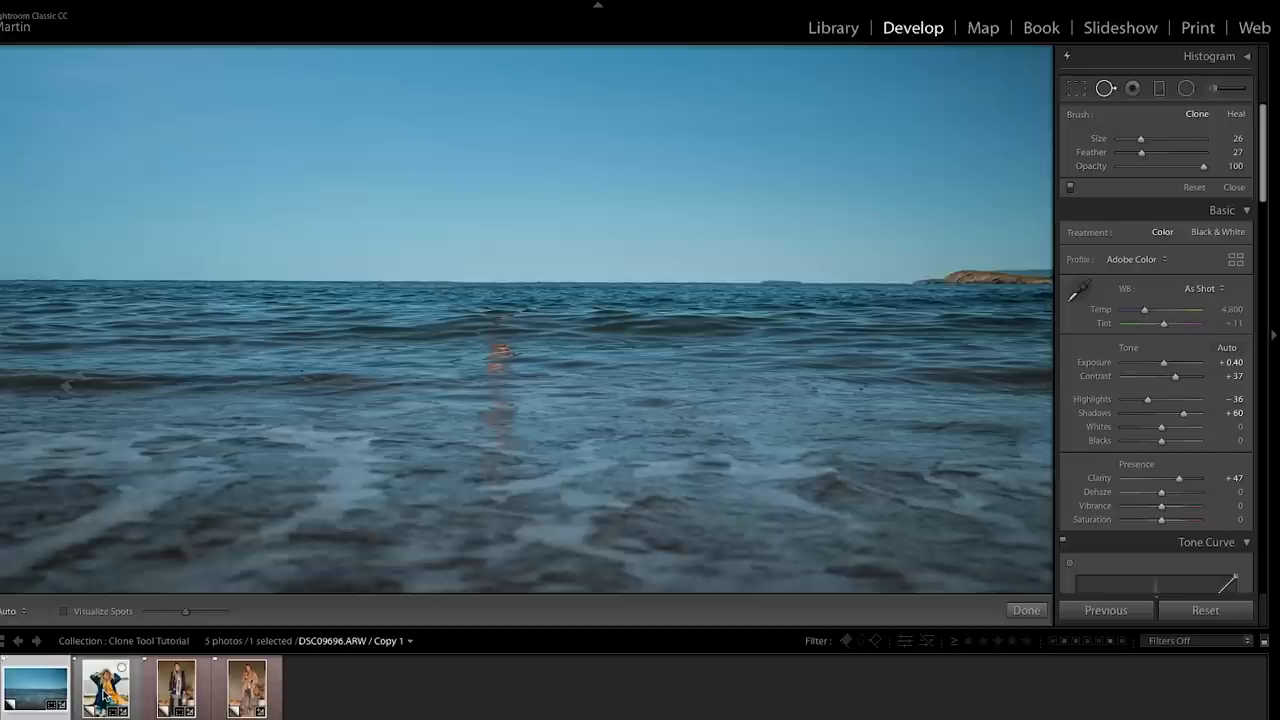
{"action": "mouse_move", "coordinate": [105, 680]}
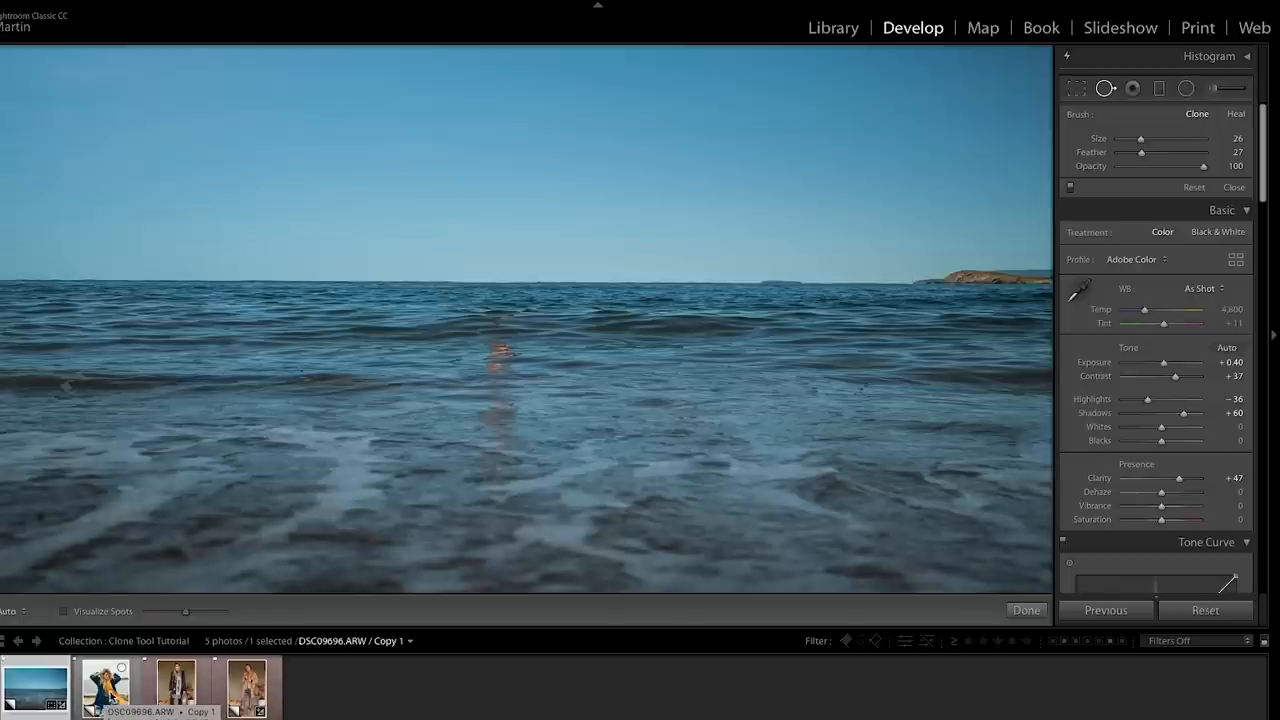
{"action": "left_click", "coordinate": [104, 687]}
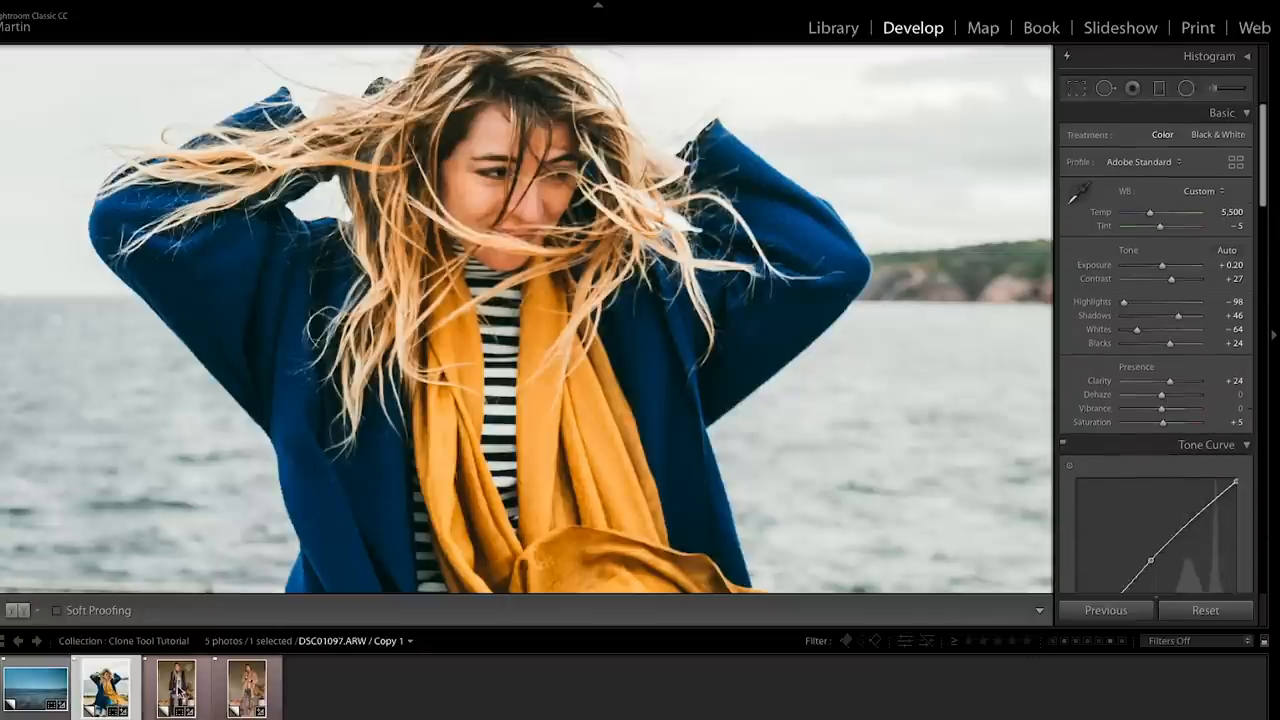
- Open the LOVE-scarf portrait and zoom to 1:1 on her face
{"action": "left_click", "coordinate": [105, 687]}
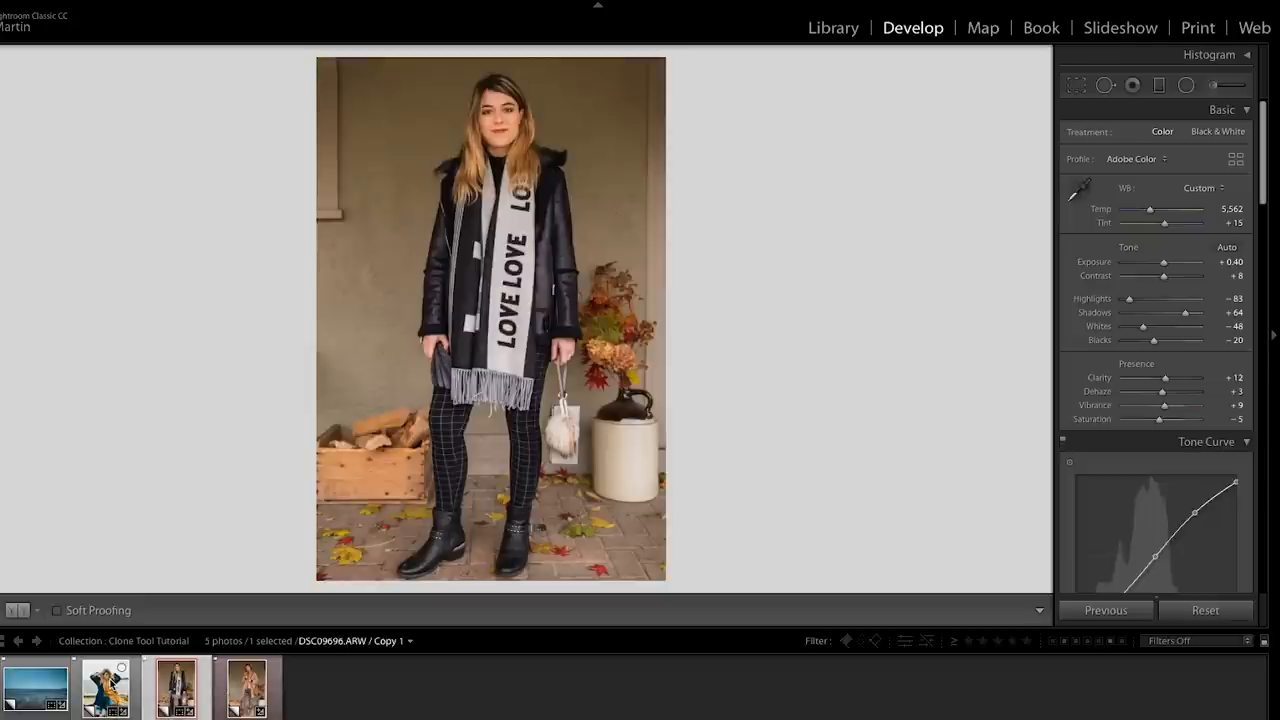
{"action": "left_click", "coordinate": [113, 685]}
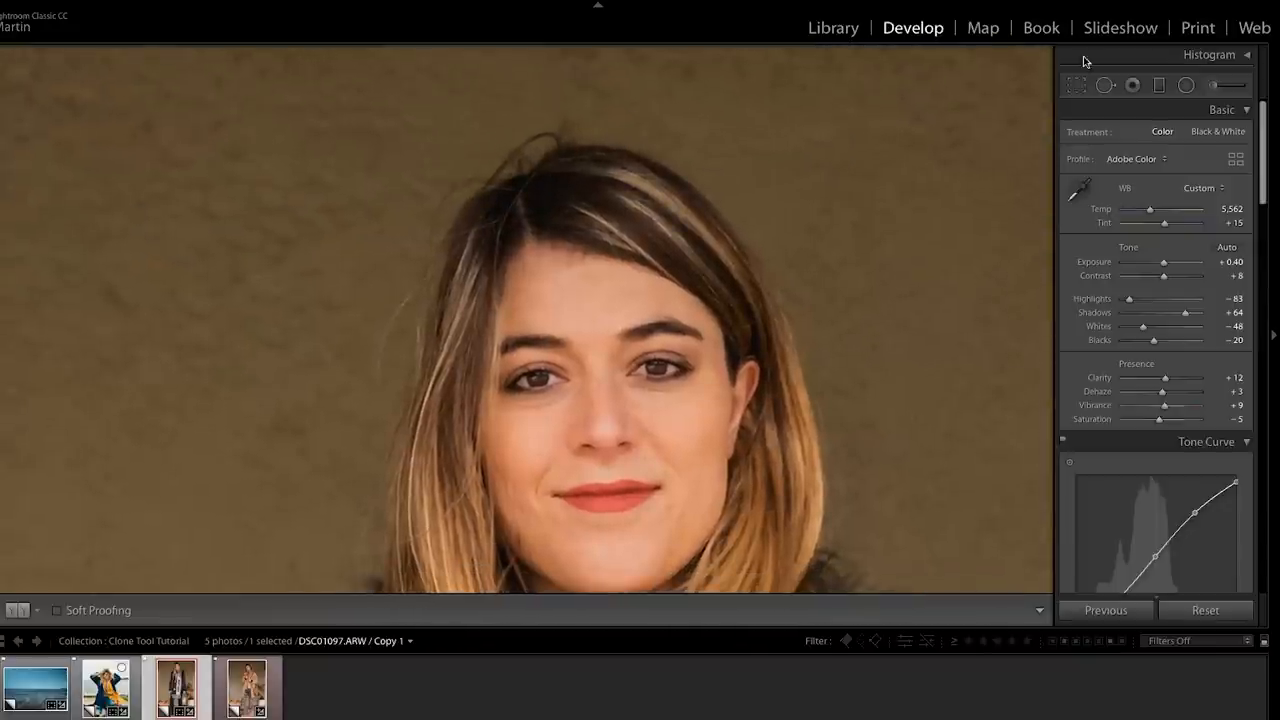
- Clone away the flyaway hair strands above the woman's head
{"action": "left_click", "coordinate": [1105, 85]}
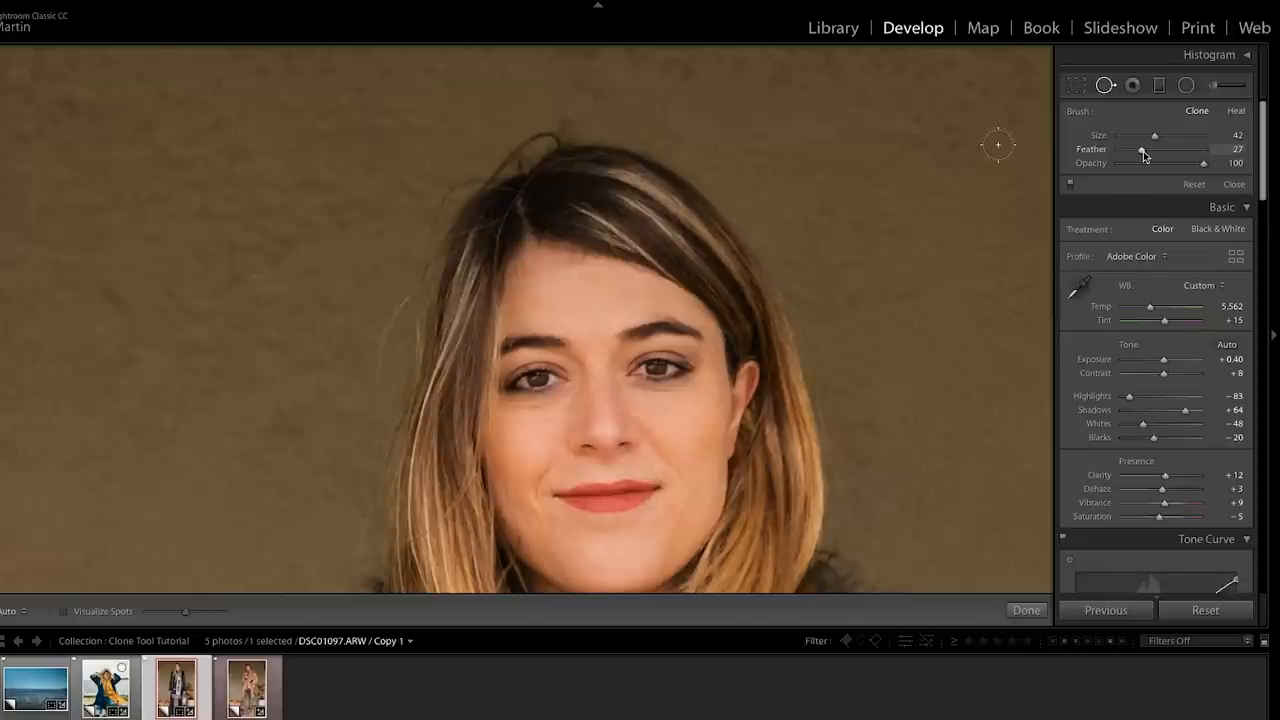
{"action": "mouse_move", "coordinate": [1144, 152]}
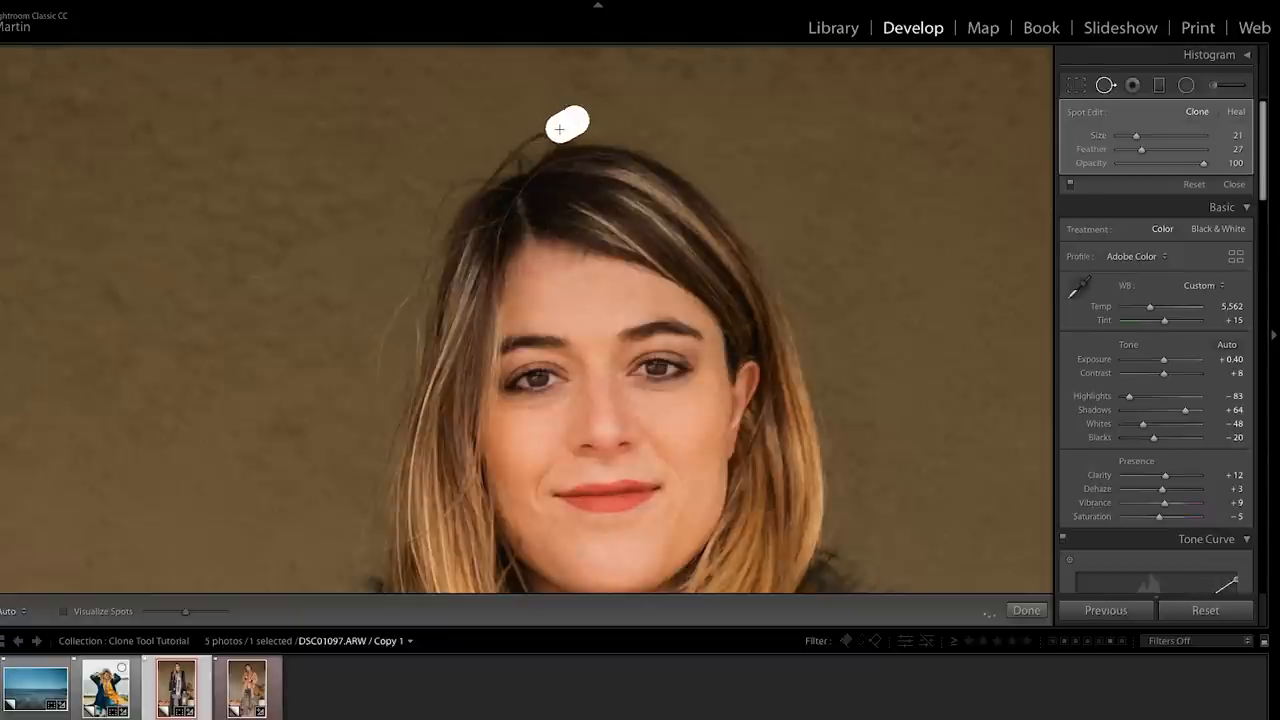
{"action": "left_click_drag", "start_coordinate": [567, 128], "coordinate": [522, 150]}
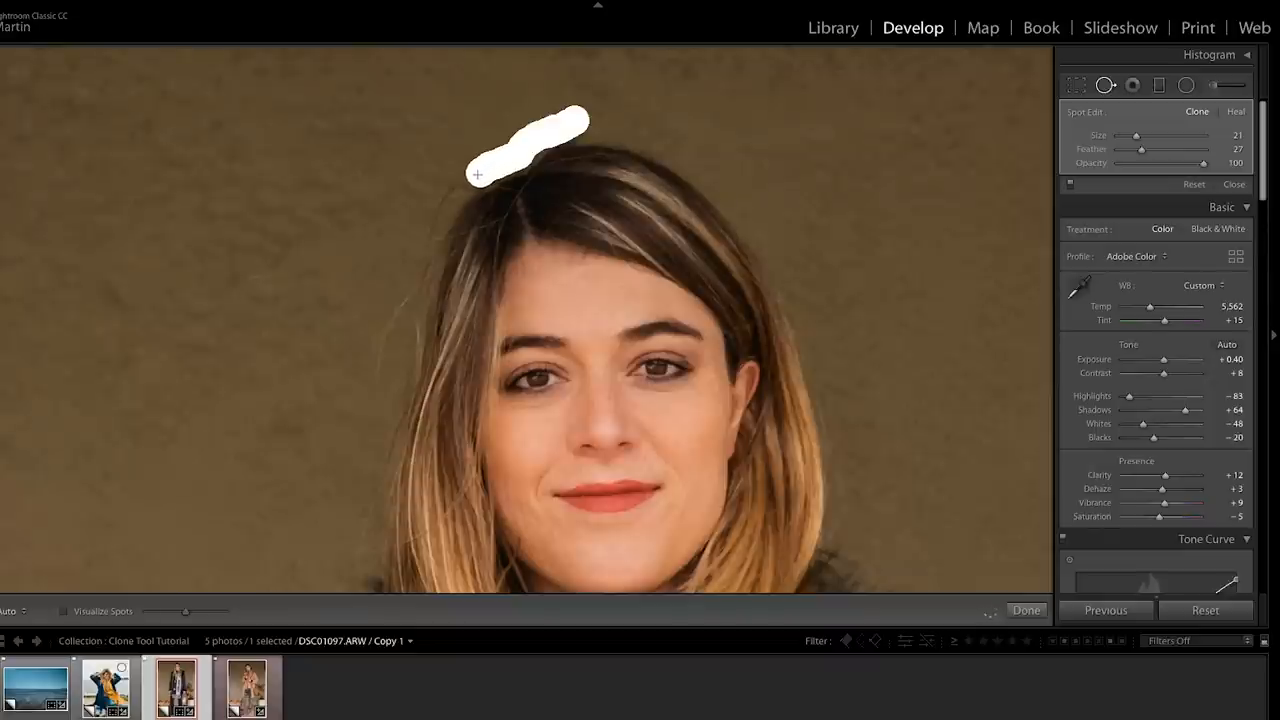
{"action": "left_click_drag", "start_coordinate": [477, 175], "coordinate": [424, 238]}
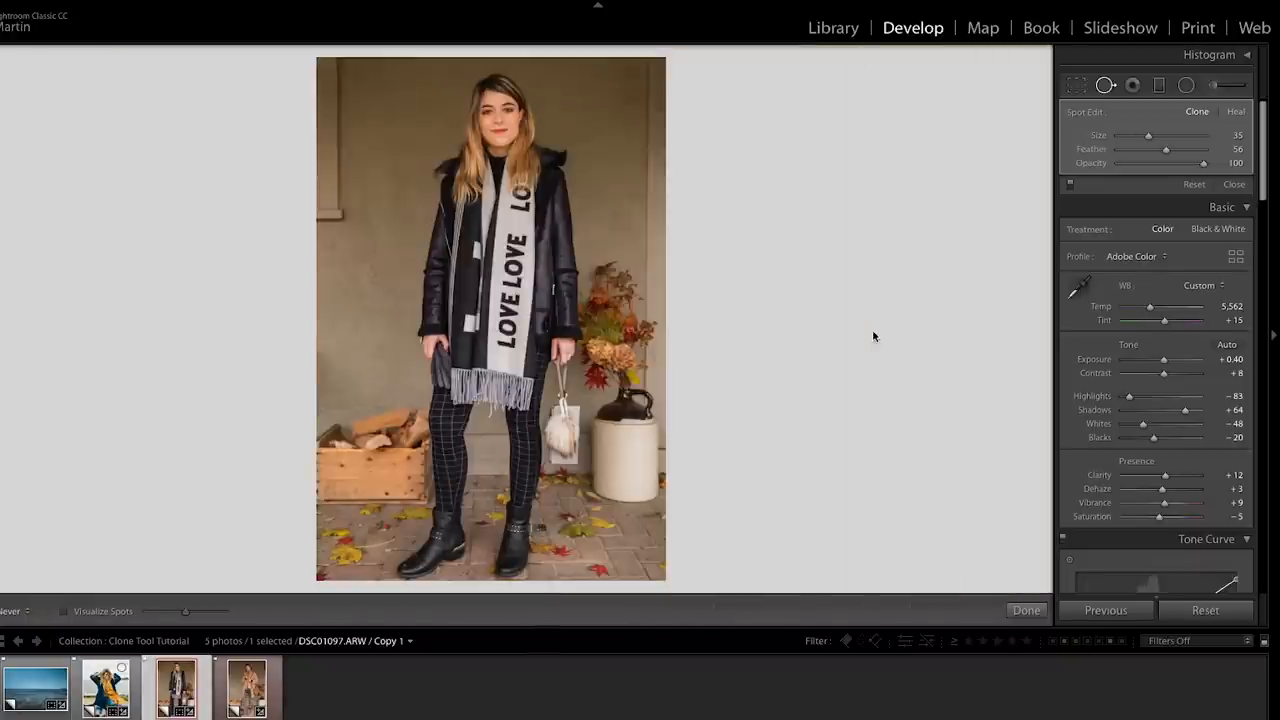
{"action": "mouse_move", "coordinate": [706, 313]}
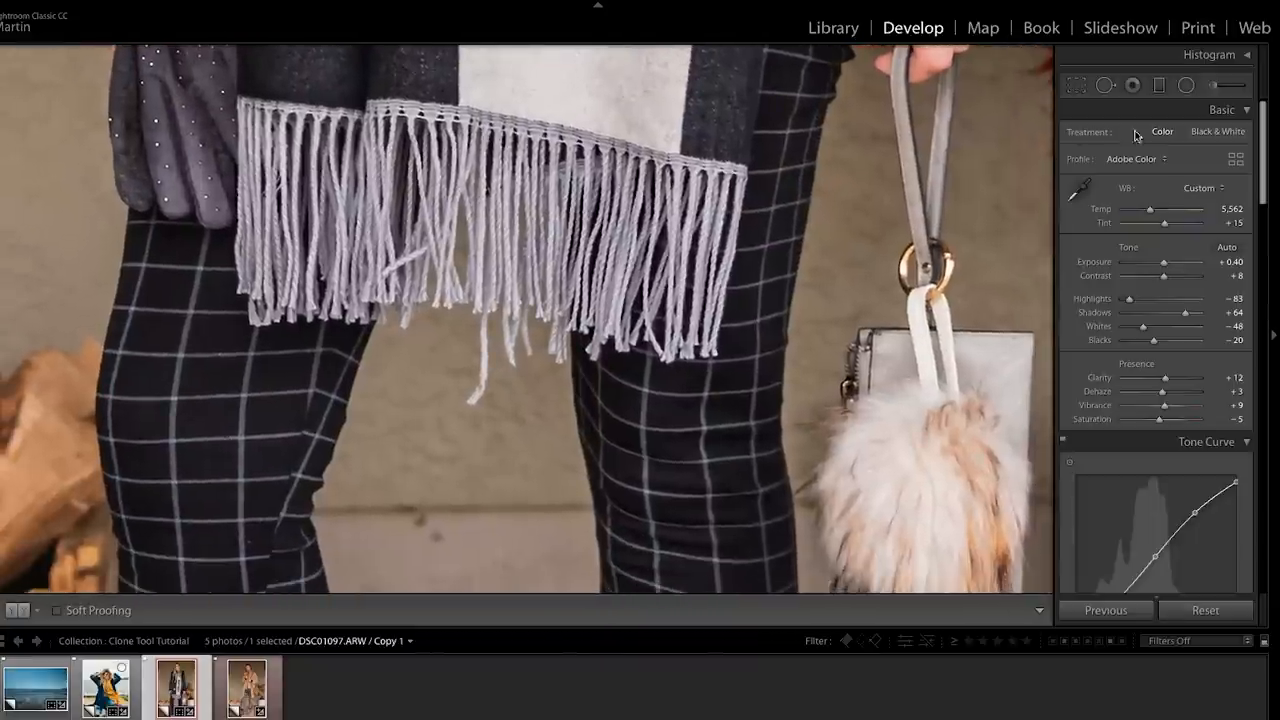
- Reopen Spot Removal and lower the brush feather to 16 for the scarf fringe
{"action": "left_click", "coordinate": [1105, 84]}
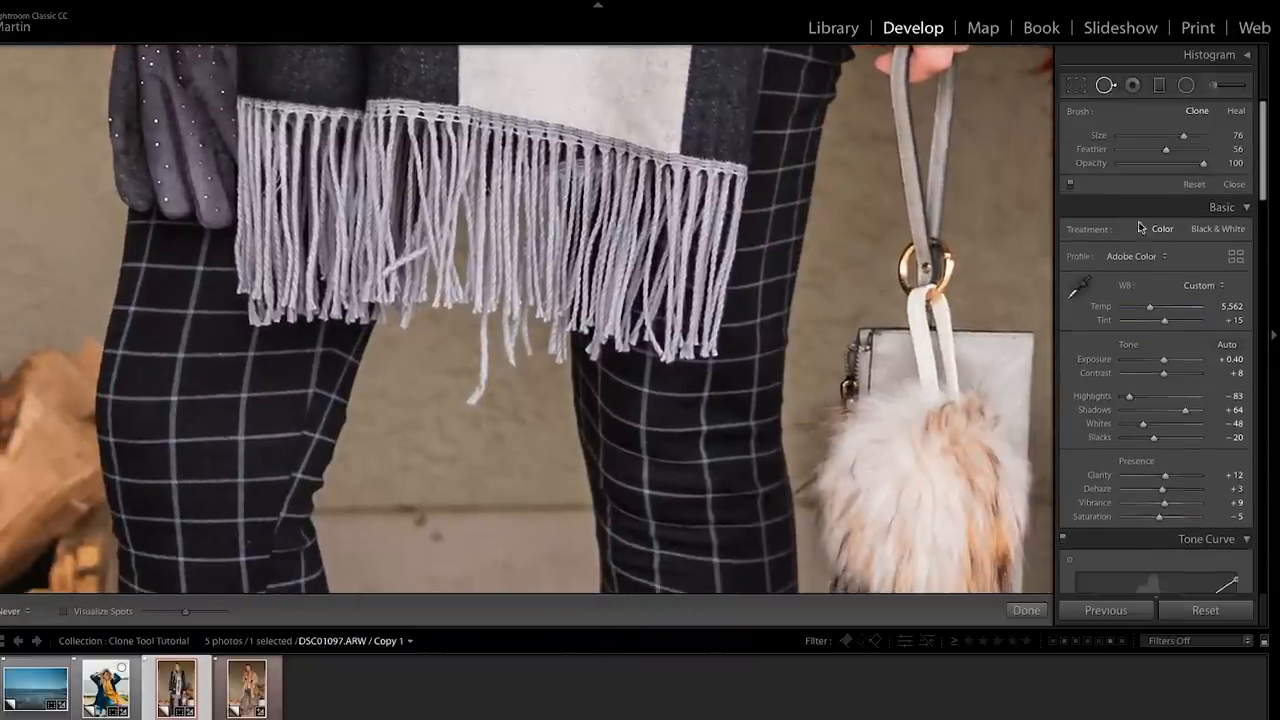
{"action": "left_click_drag", "start_coordinate": [1164, 149], "coordinate": [1132, 149]}
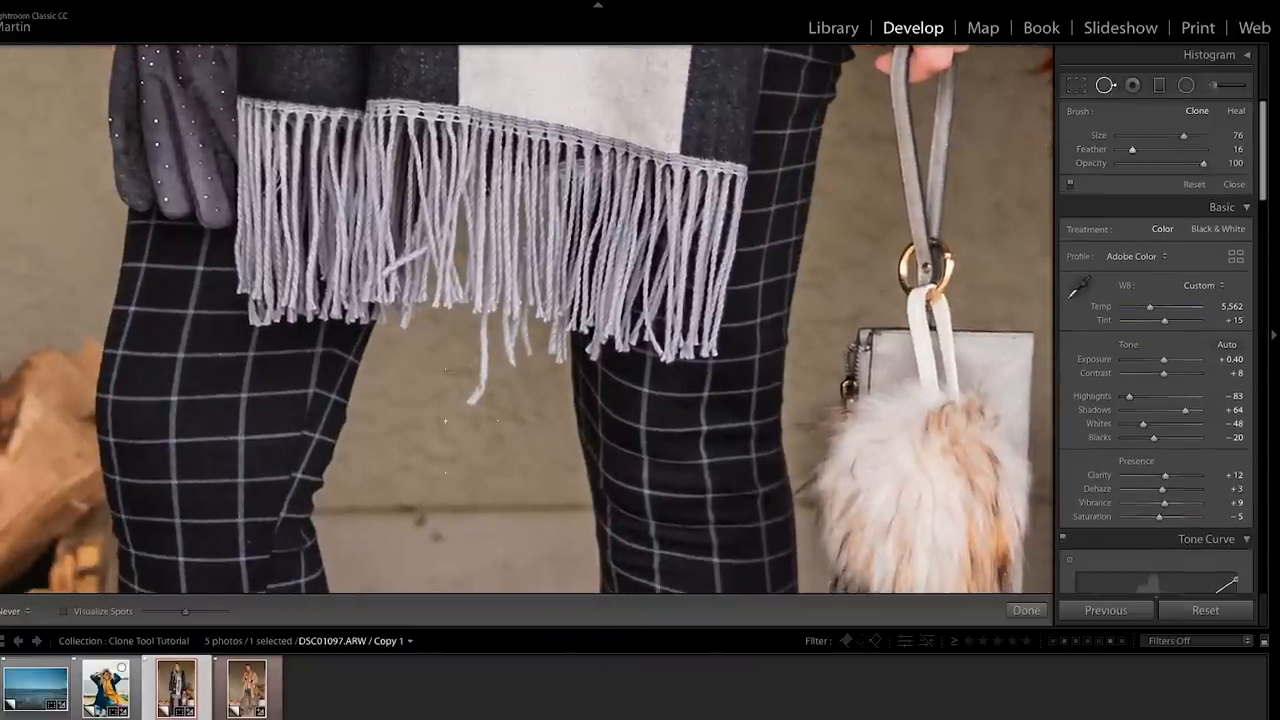